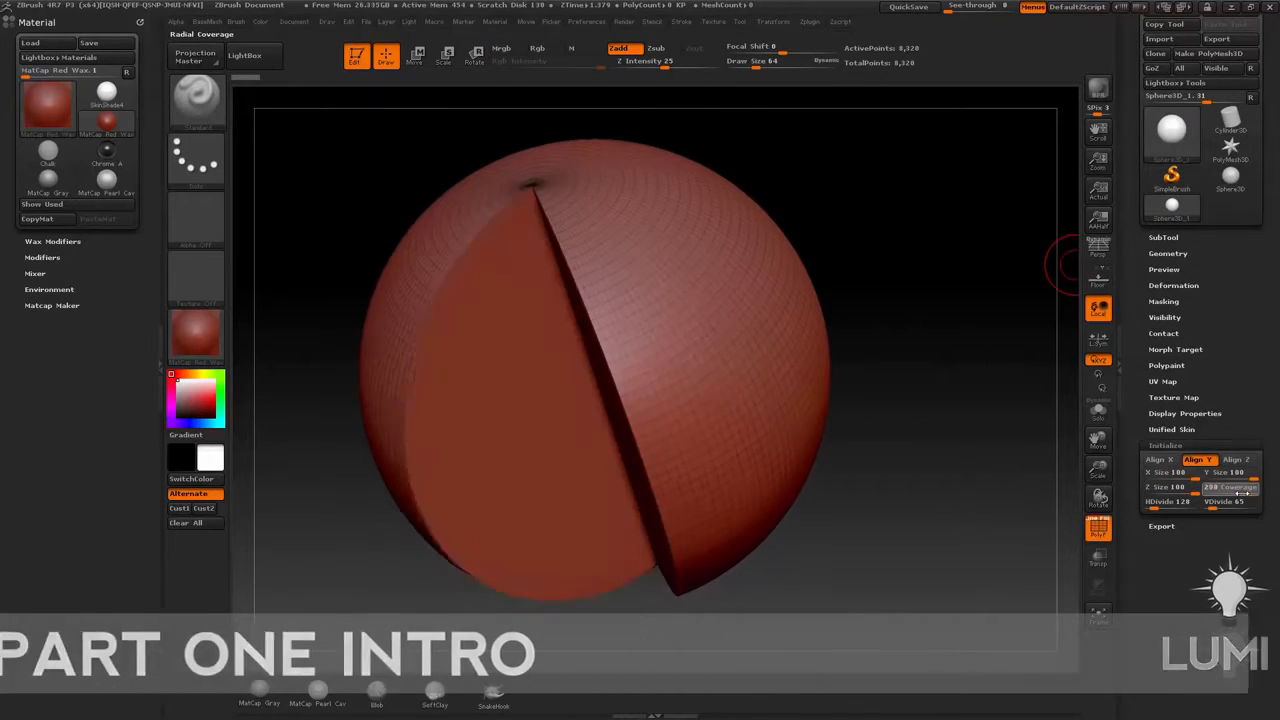
Sculpt the split sphere into a skull and stamp raised star alphas across its forehead.
{"action": "left_click_drag", "start_coordinate": [1240, 487], "coordinate": [1210, 487]}
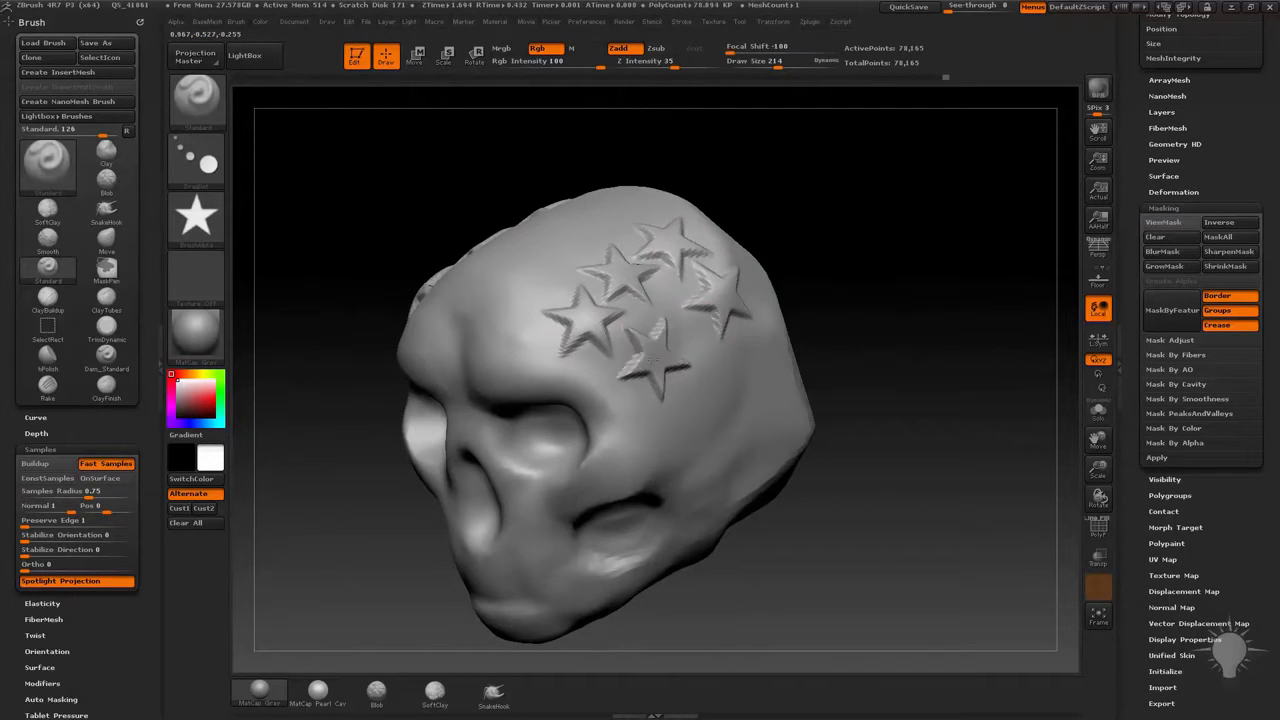
Carve a crescent head with Move and Transpose, then insert a recessed cube window into its face.
{"action": "left_click_drag", "start_coordinate": [660, 360], "coordinate": [916, 290]}
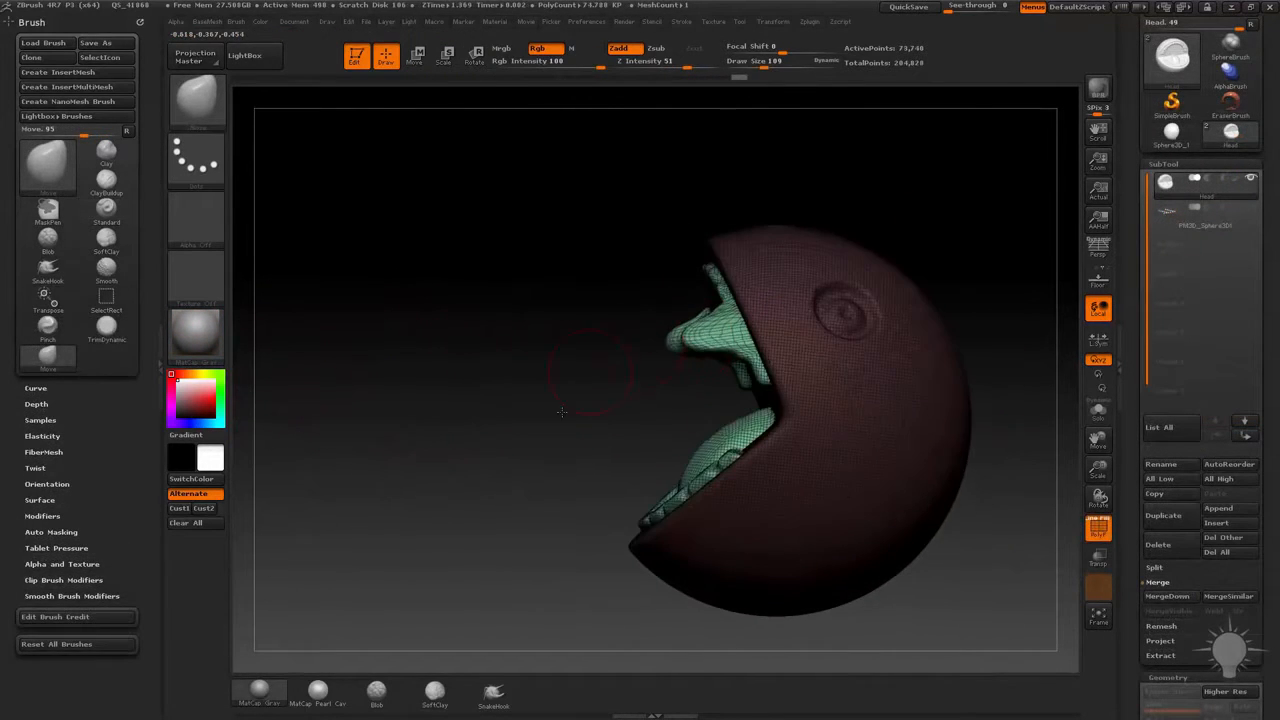
{"action": "left_click_drag", "start_coordinate": [560, 413], "coordinate": [690, 441]}
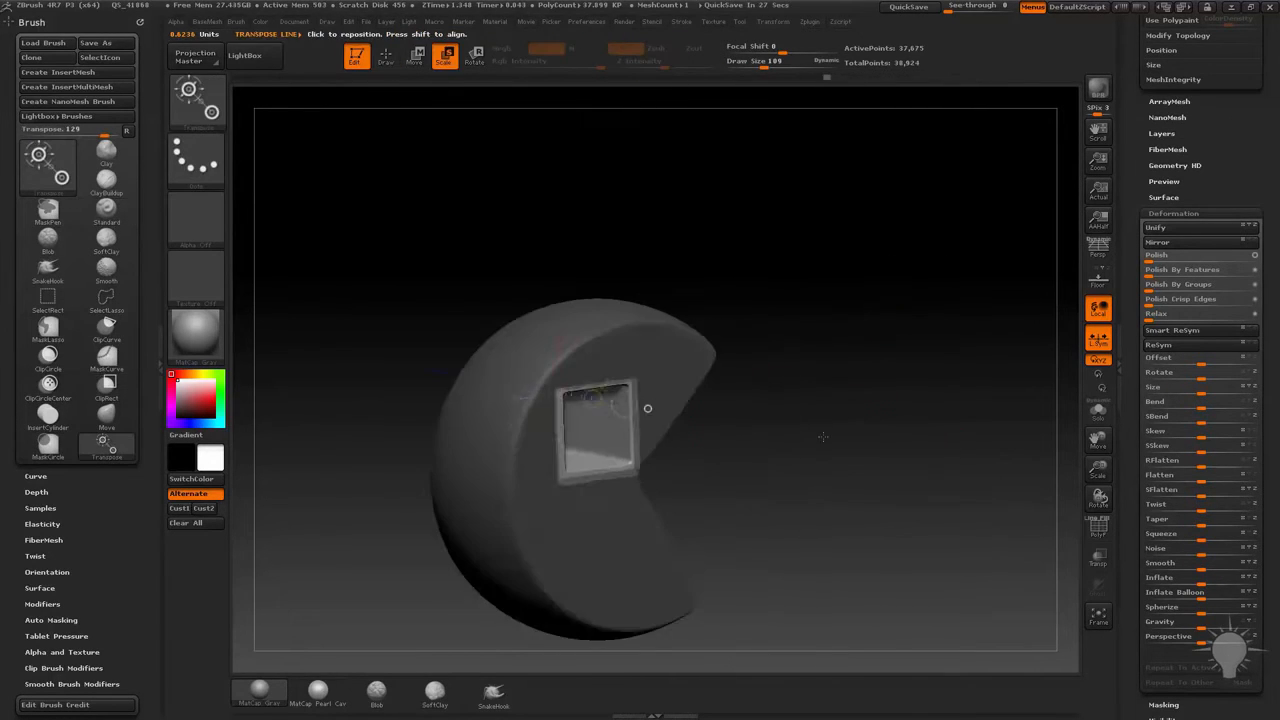
Sculpt the stern man's head and torso, adding high collar and button SubTools.
{"action": "left_click_drag", "start_coordinate": [648, 408], "coordinate": [585, 435]}
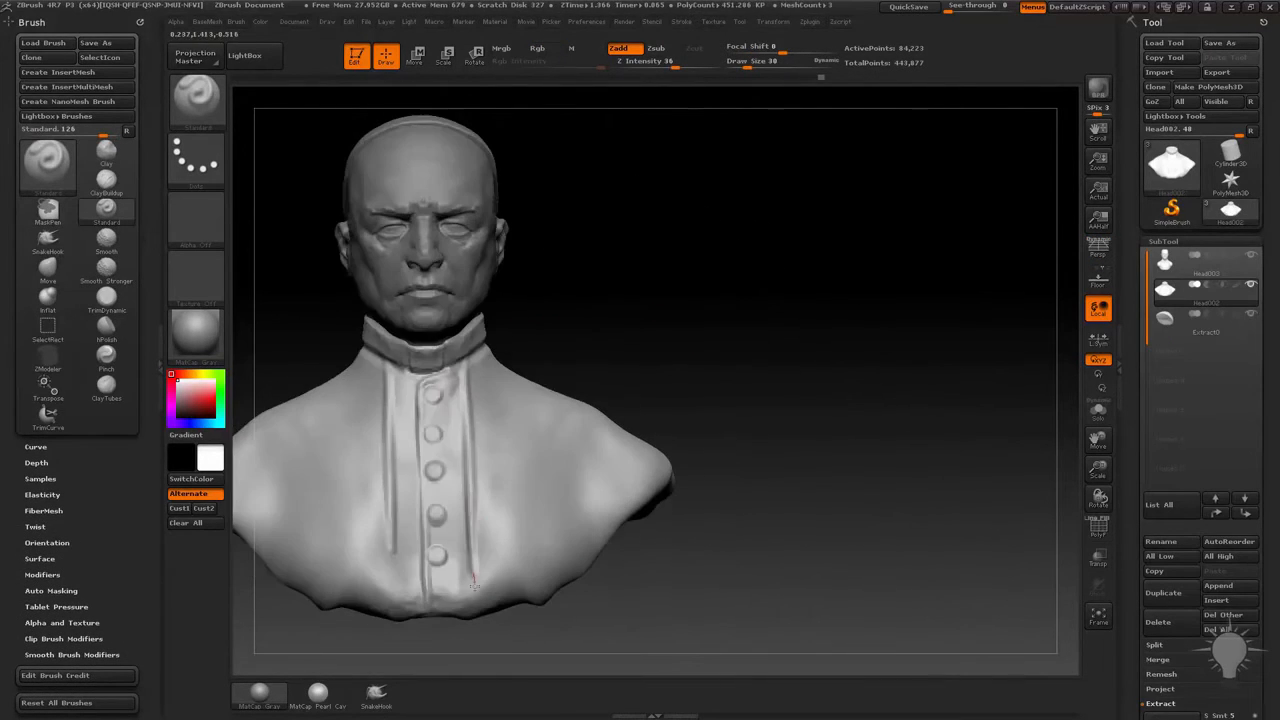
Sculpt the mustached dock worker head with cap, cigar and turtleneck SubTools.
{"action": "left_click_drag", "start_coordinate": [470, 585], "coordinate": [395, 405]}
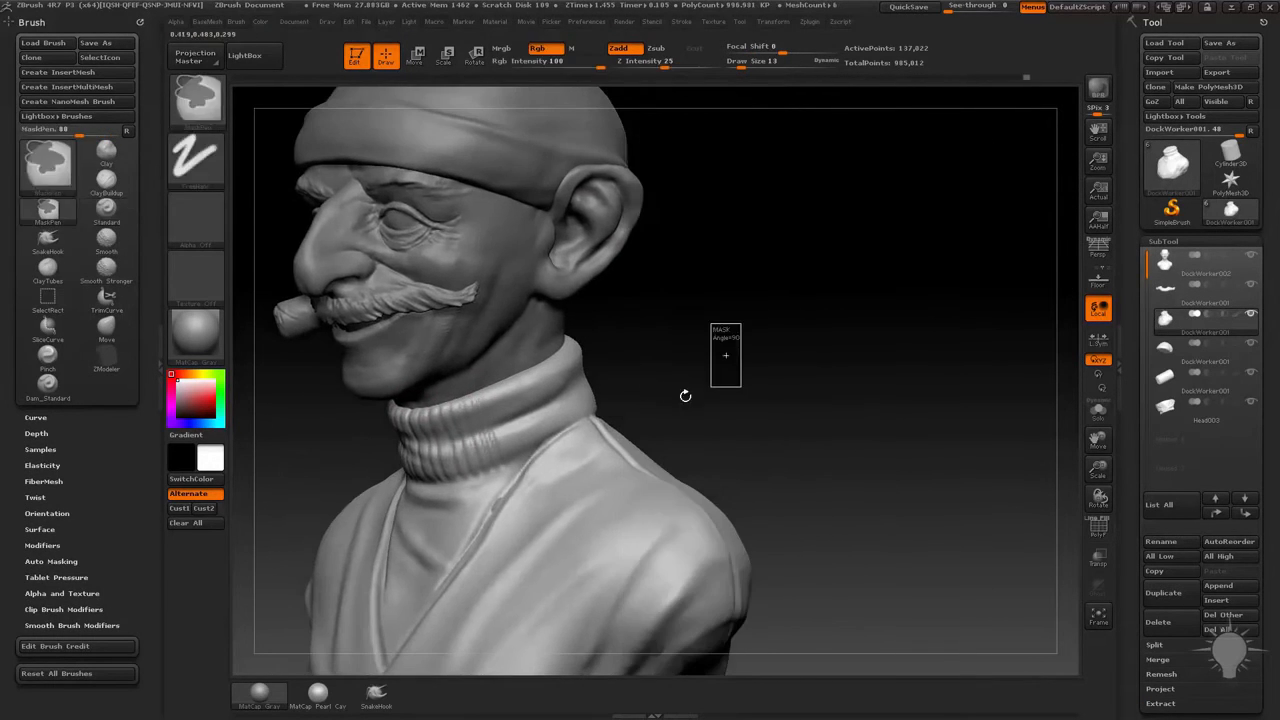
{"action": "left_click_drag", "start_coordinate": [685, 395], "coordinate": [520, 430]}
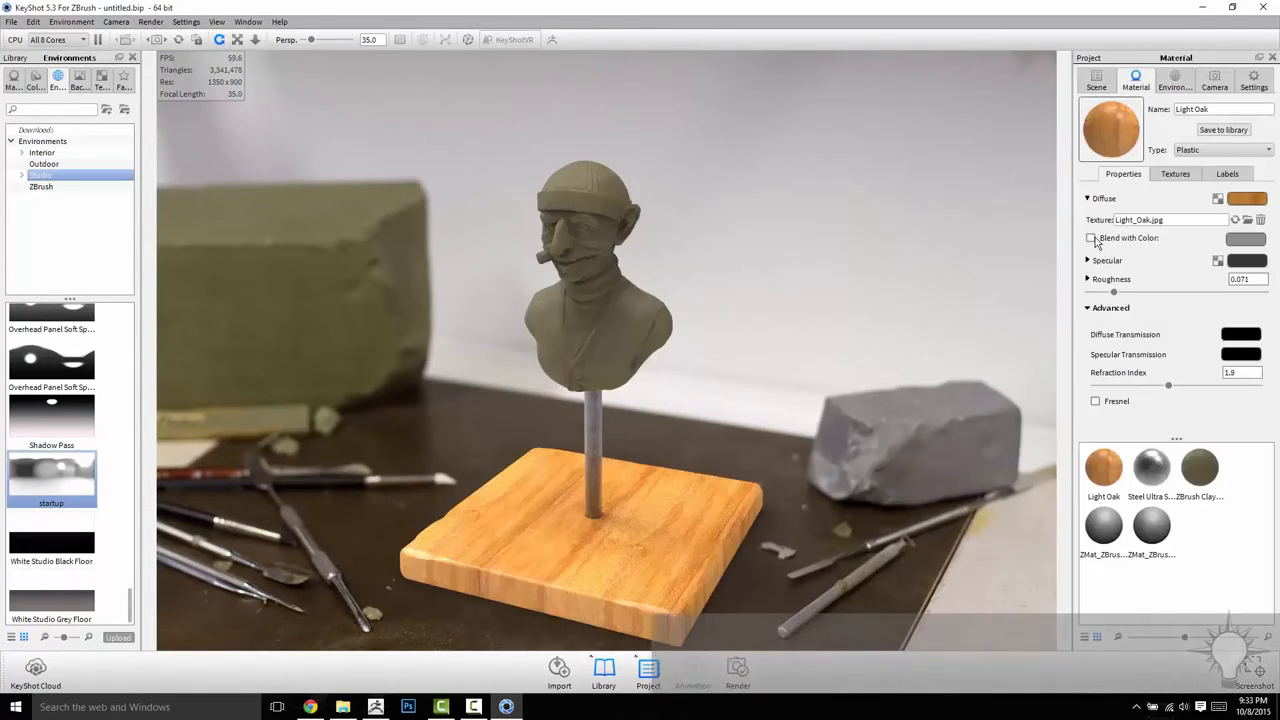
Enable Blend with Color on the Light Oak diffuse to darken the wooden base with grey.
{"action": "left_click", "coordinate": [1091, 238]}
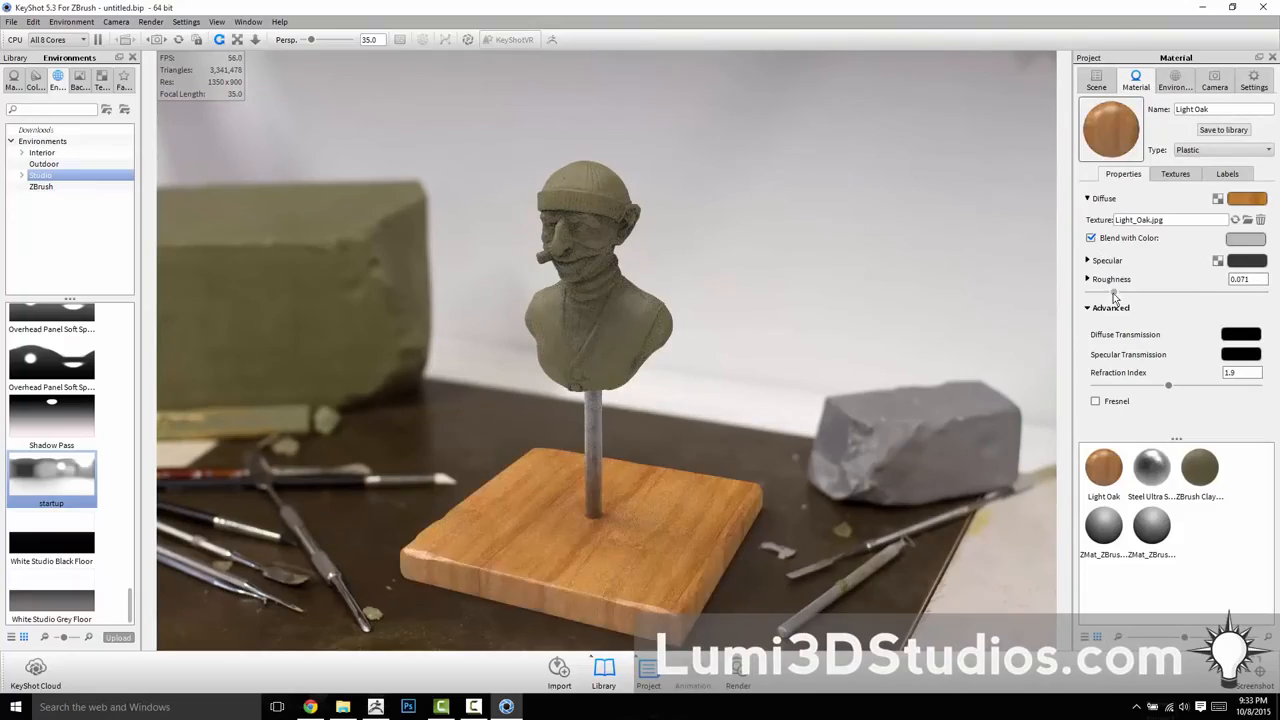